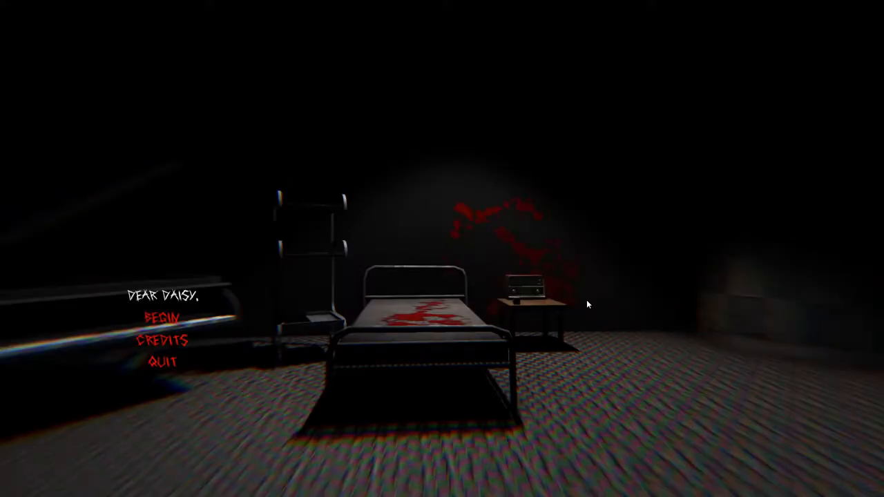
{"action": "mouse_move", "coordinate": [157, 319]}
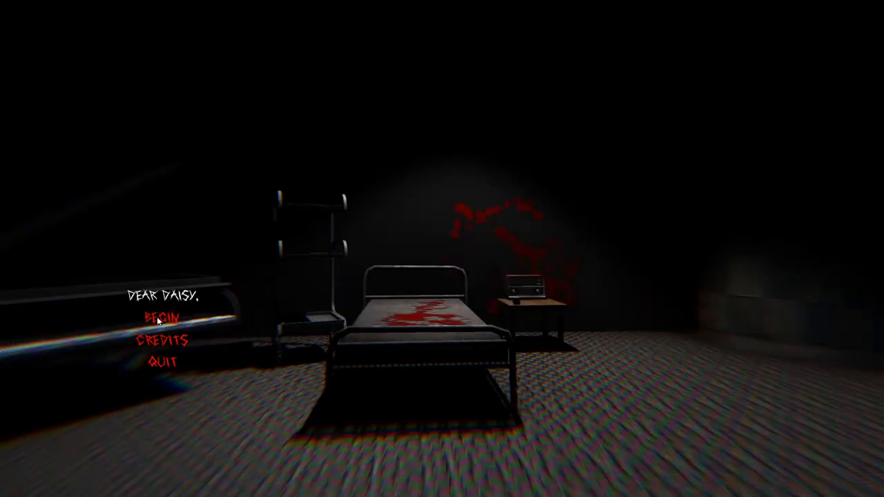
{"action": "left_click", "coordinate": [159, 318]}
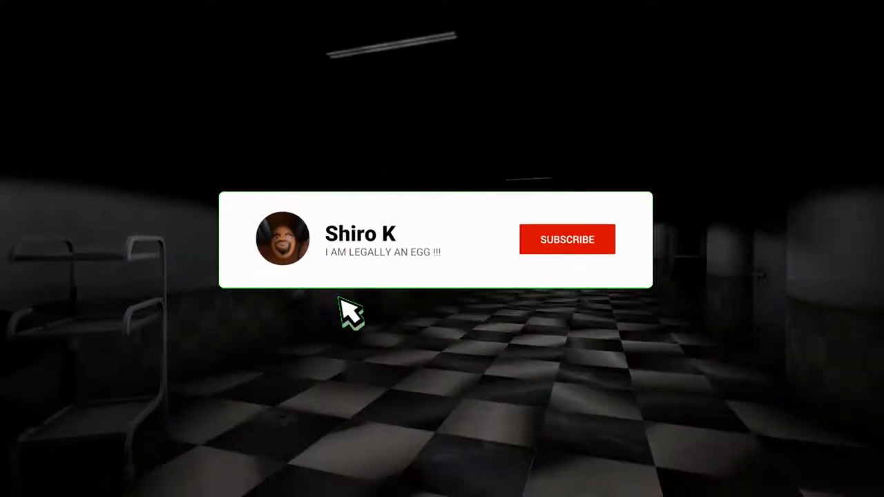
{"action": "left_click", "coordinate": [567, 239]}
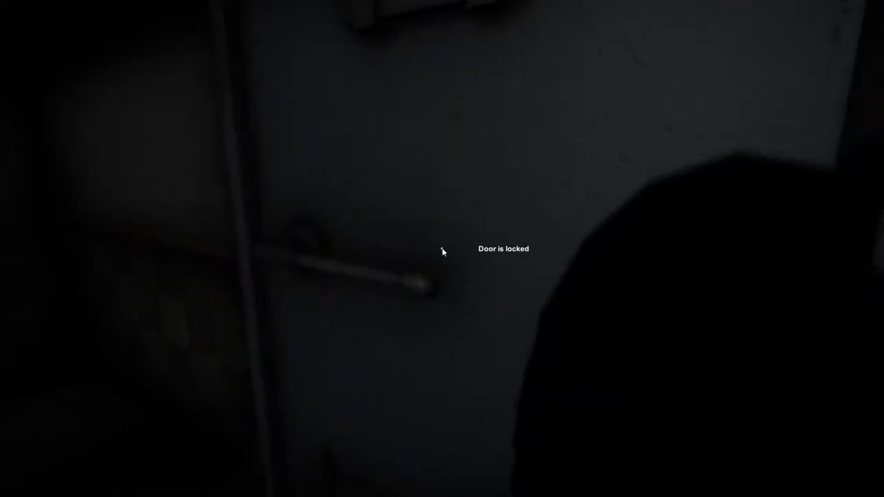
{"action": "mouse_move", "coordinate": [442, 252]}
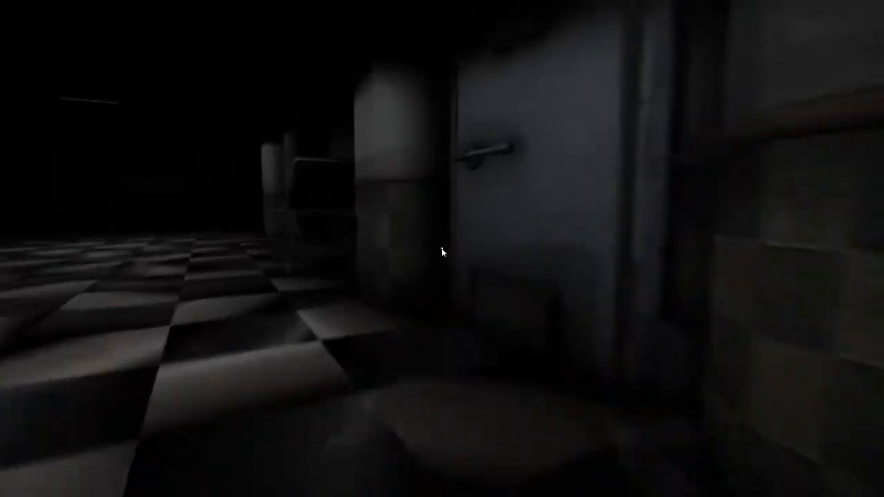
{"action": "mouse_move", "coordinate": [442, 252]}
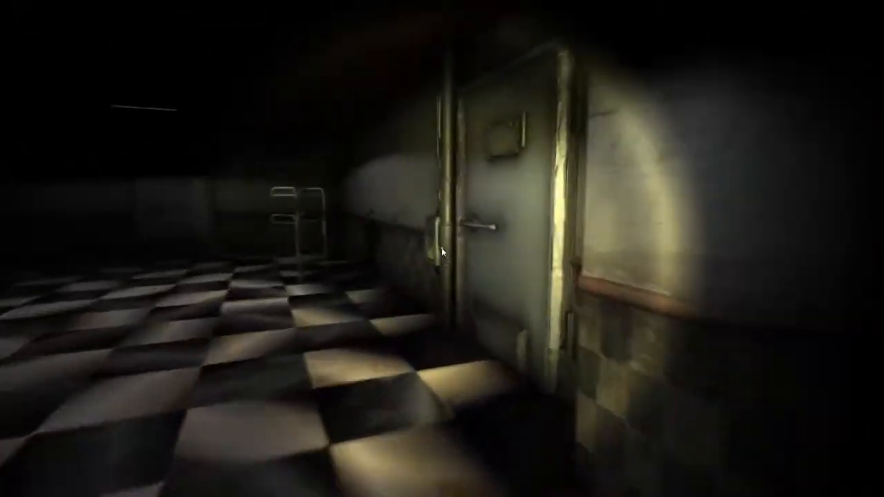
{"action": "mouse_move", "coordinate": [442, 249]}
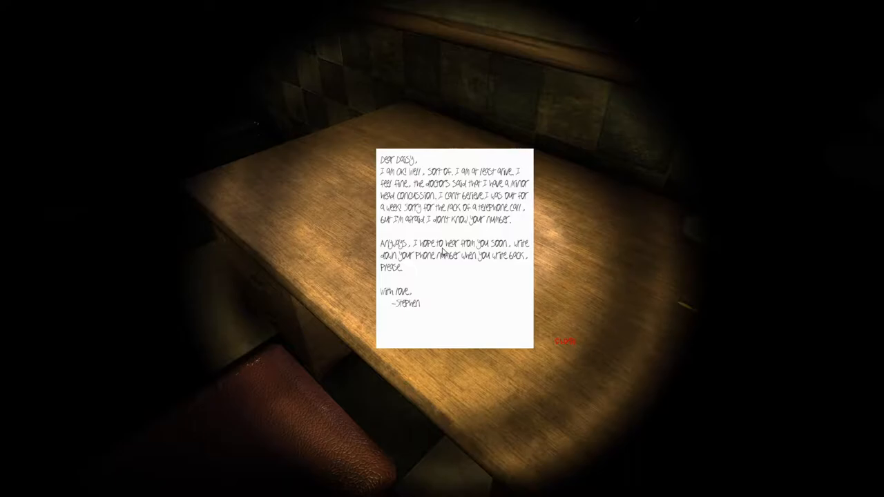
{"action": "left_click", "coordinate": [565, 340]}
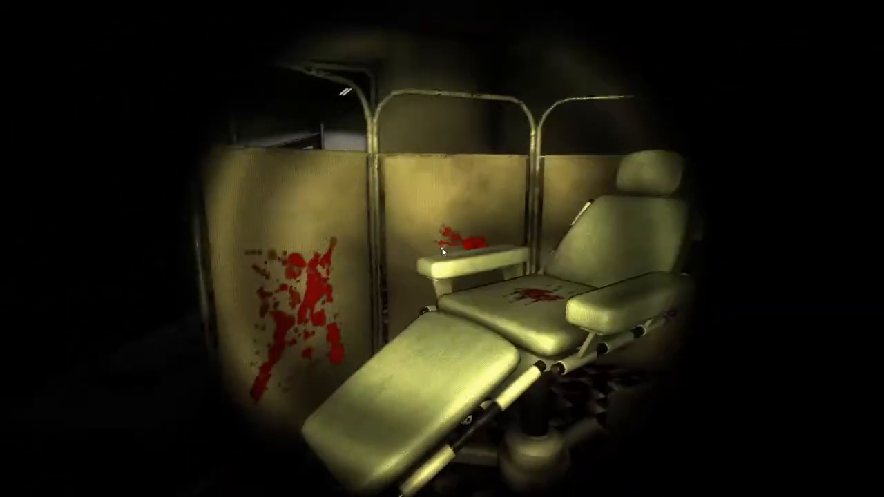
{"action": "mouse_move", "coordinate": [442, 249]}
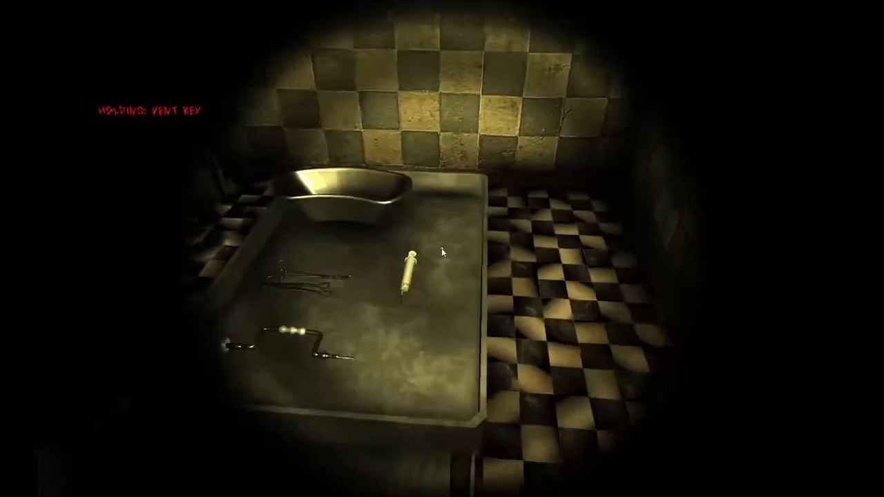
{"action": "mouse_move", "coordinate": [442, 252]}
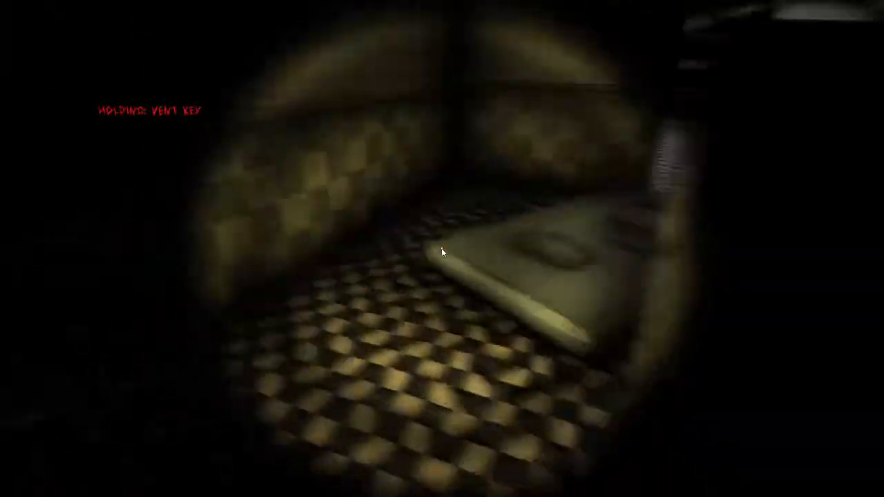
{"action": "mouse_move", "coordinate": [442, 252]}
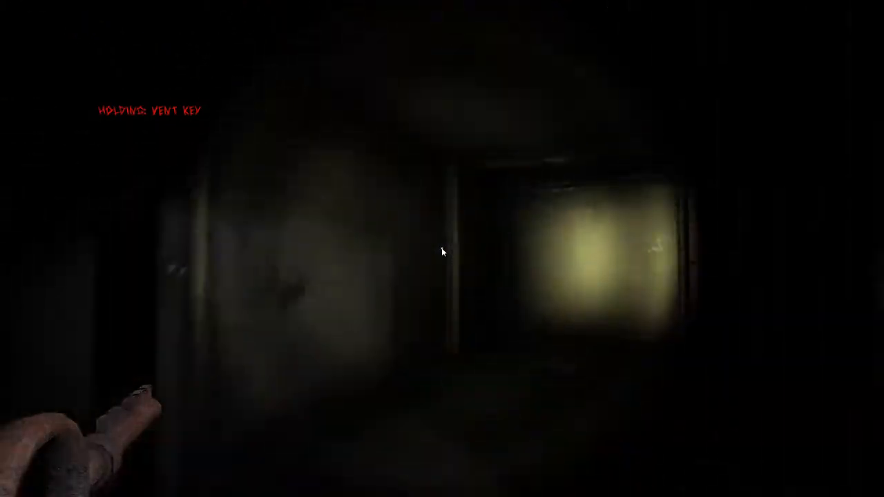
{"action": "mouse_move", "coordinate": [442, 252]}
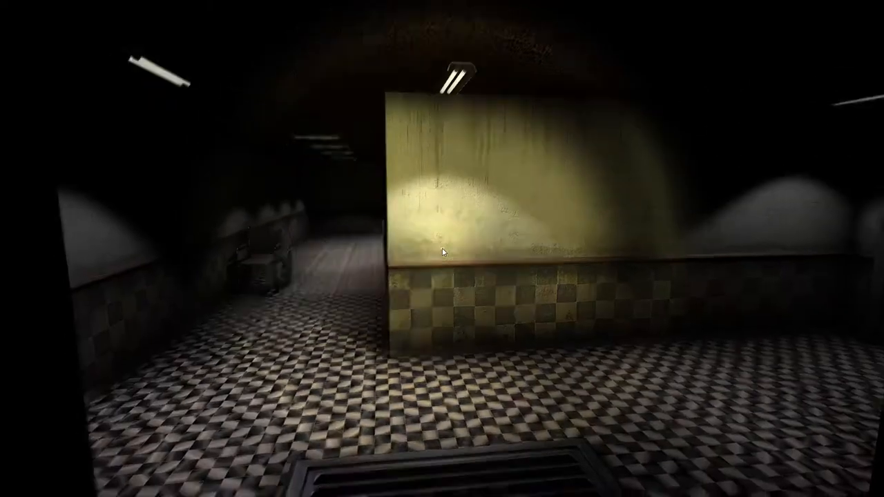
{"action": "mouse_move", "coordinate": [443, 252]}
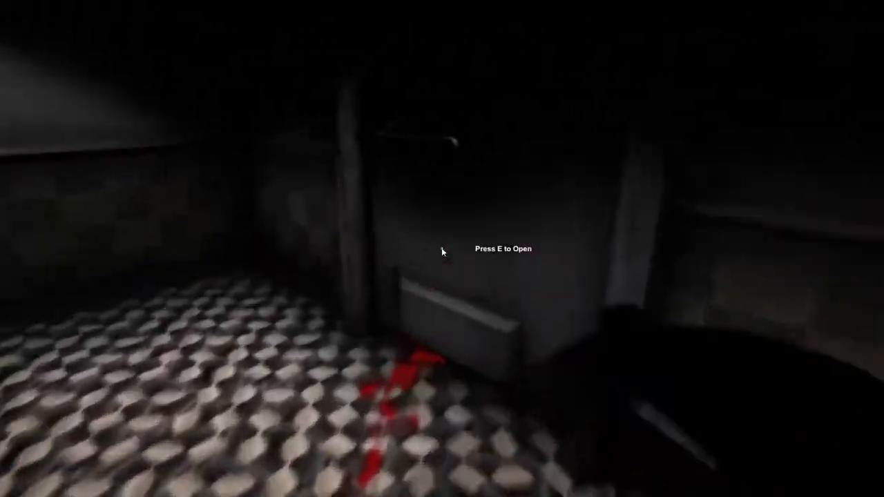
{"action": "key", "text": "e"}
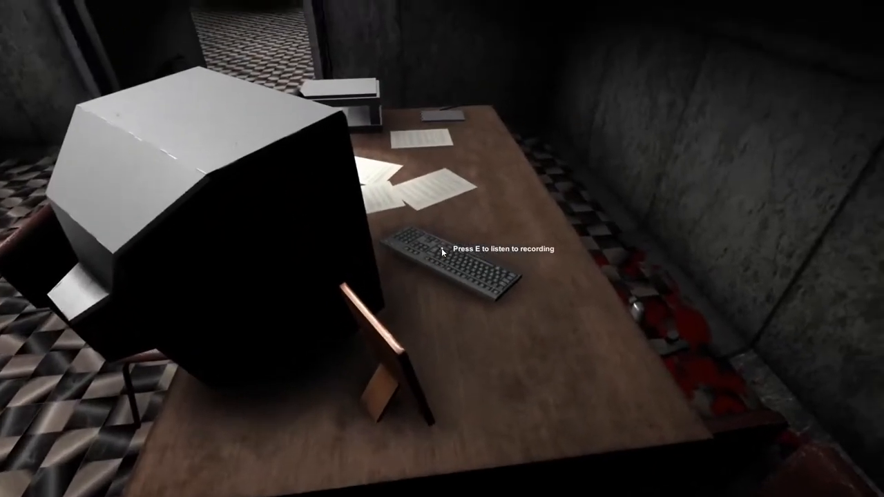
{"action": "mouse_move", "coordinate": [443, 249]}
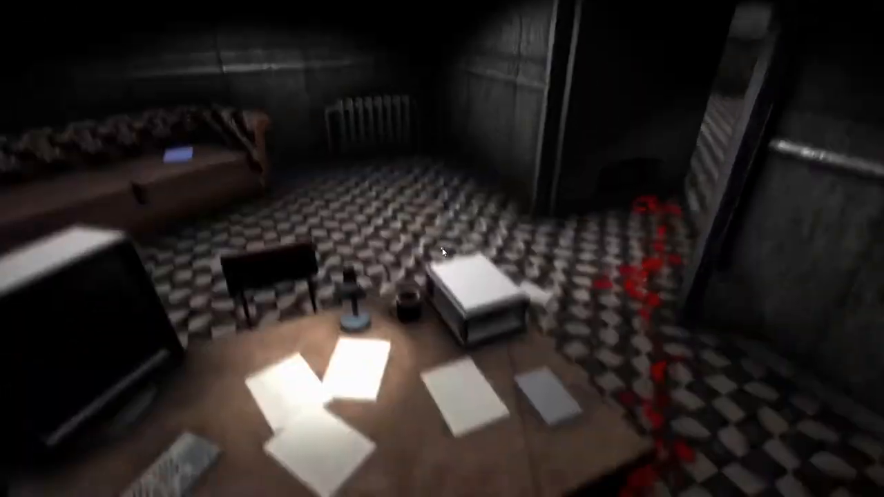
{"action": "mouse_move", "coordinate": [442, 254]}
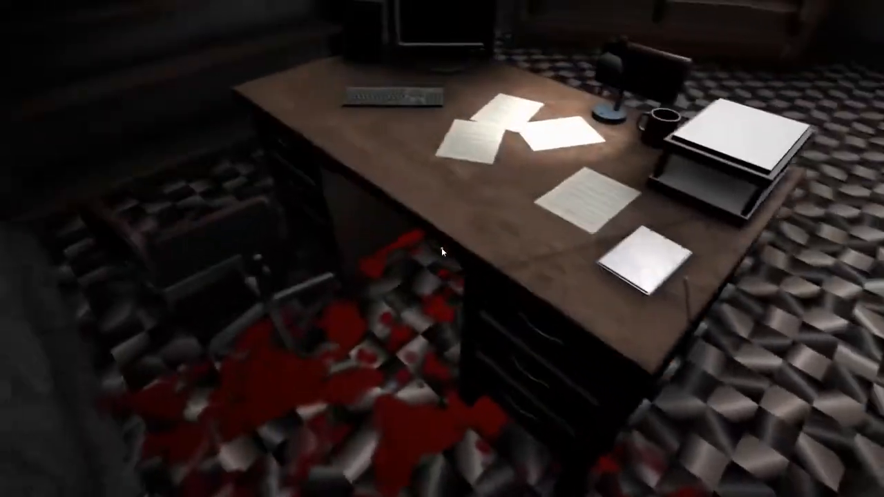
{"action": "mouse_move", "coordinate": [444, 252]}
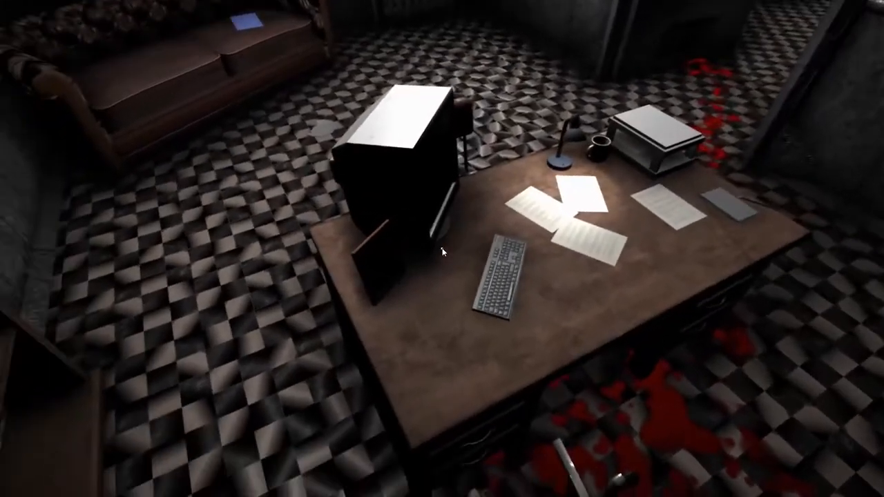
{"action": "mouse_move", "coordinate": [442, 249]}
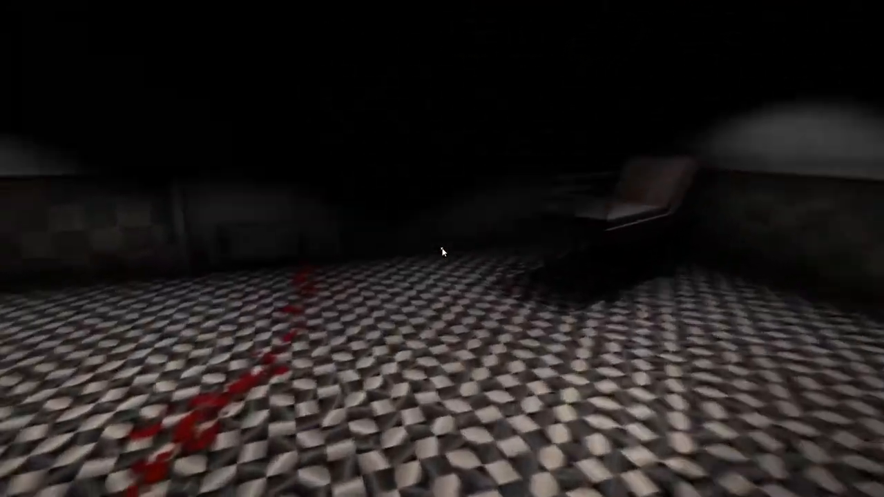
{"action": "mouse_move", "coordinate": [442, 248]}
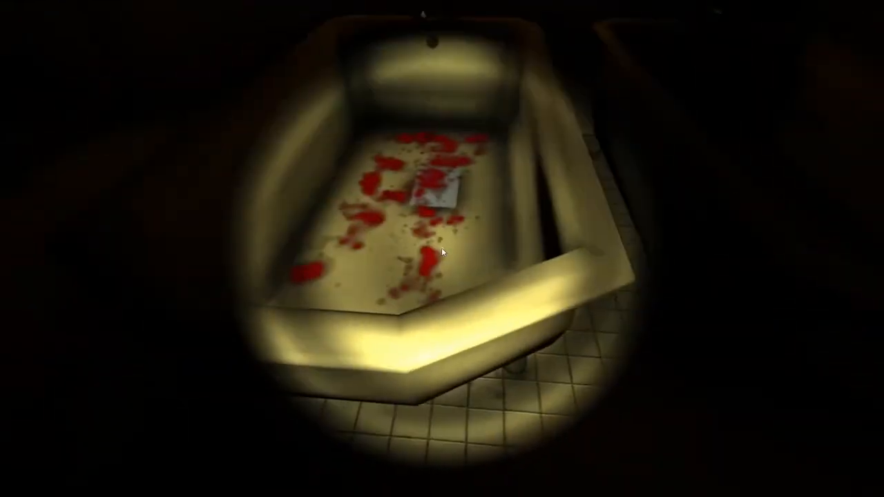
{"action": "mouse_move", "coordinate": [442, 252]}
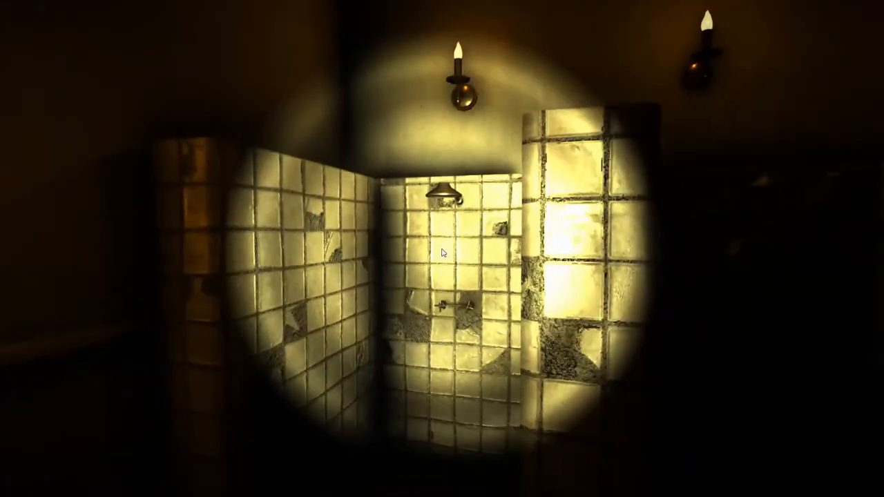
{"action": "mouse_move", "coordinate": [443, 252]}
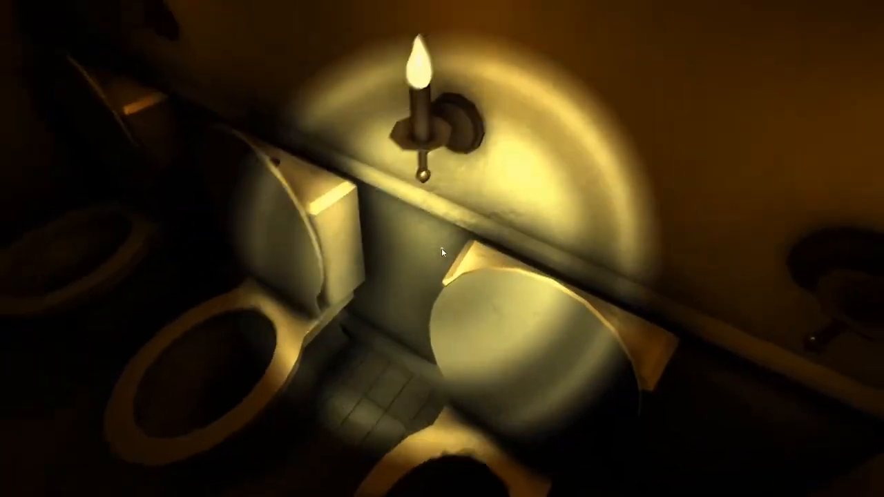
{"action": "left_click", "coordinate": [442, 256]}
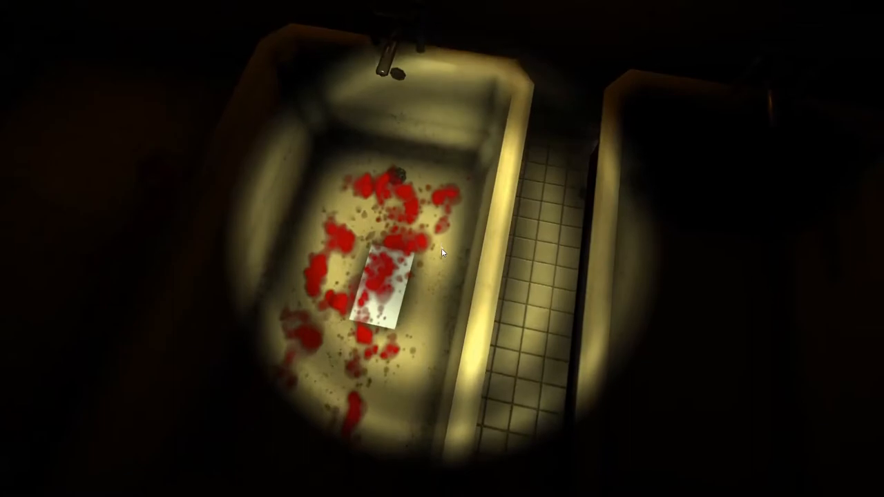
{"action": "mouse_move", "coordinate": [442, 253]}
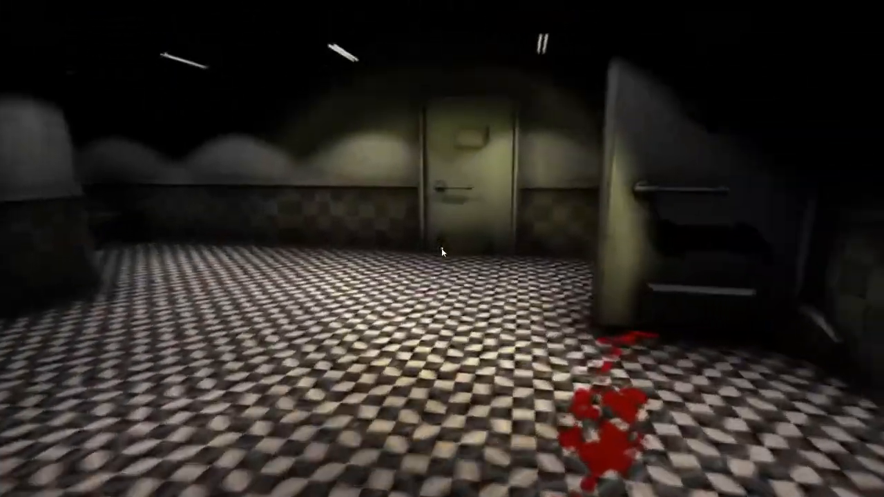
{"action": "mouse_move", "coordinate": [443, 252]}
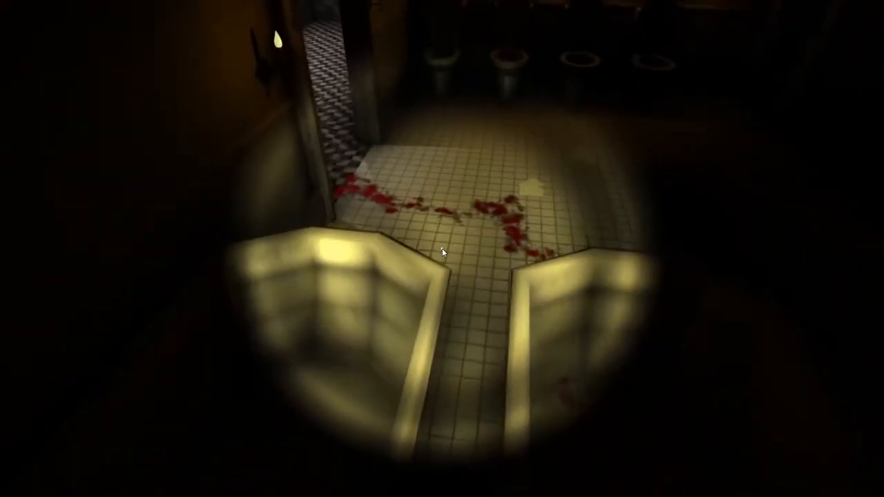
{"action": "mouse_move", "coordinate": [443, 252]}
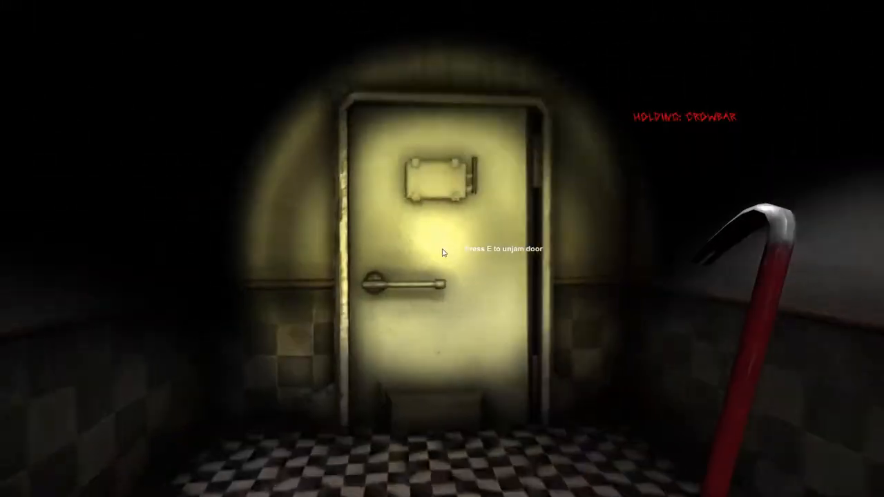
{"action": "key", "text": "e"}
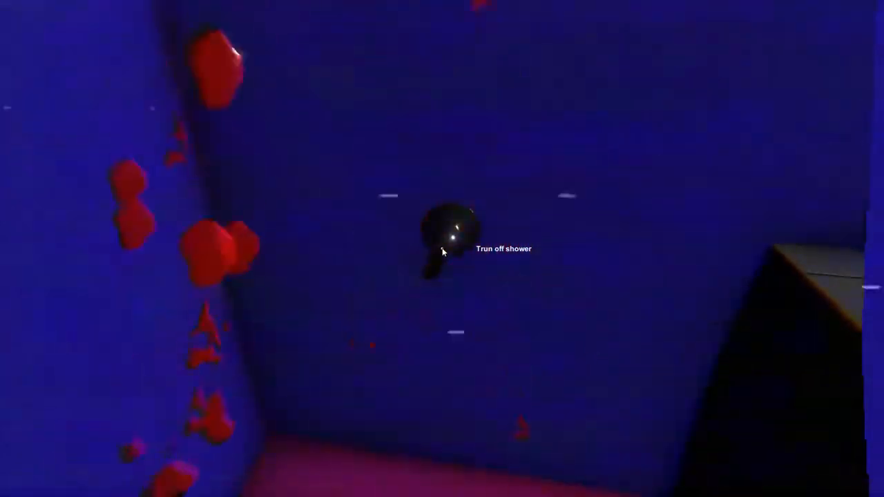
{"action": "left_click", "coordinate": [446, 242]}
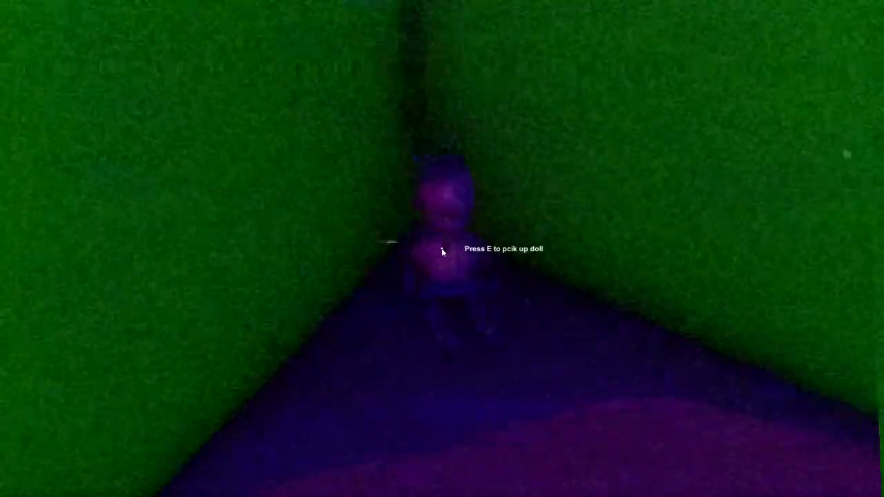
{"action": "key", "text": "e"}
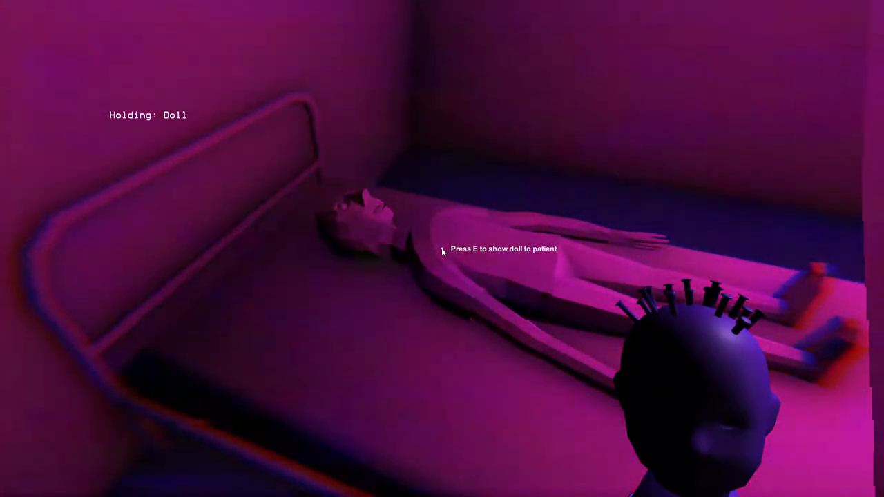
{"action": "mouse_move", "coordinate": [442, 248]}
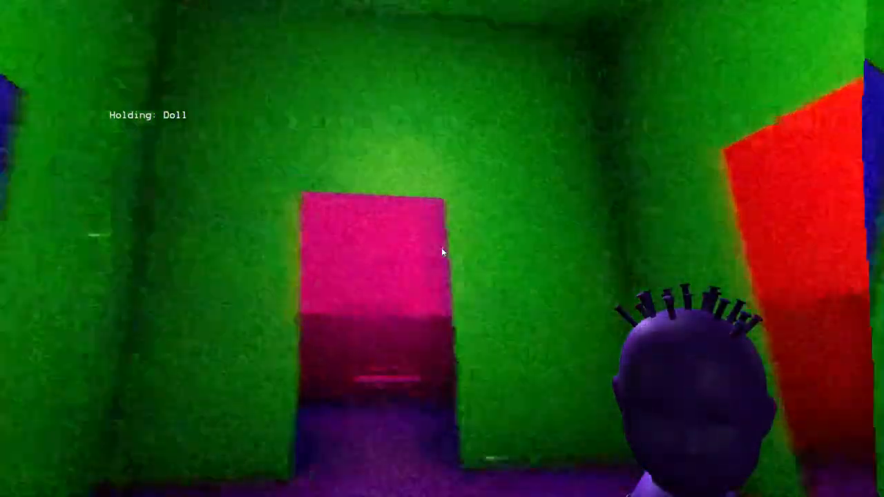
{"action": "mouse_move", "coordinate": [442, 252]}
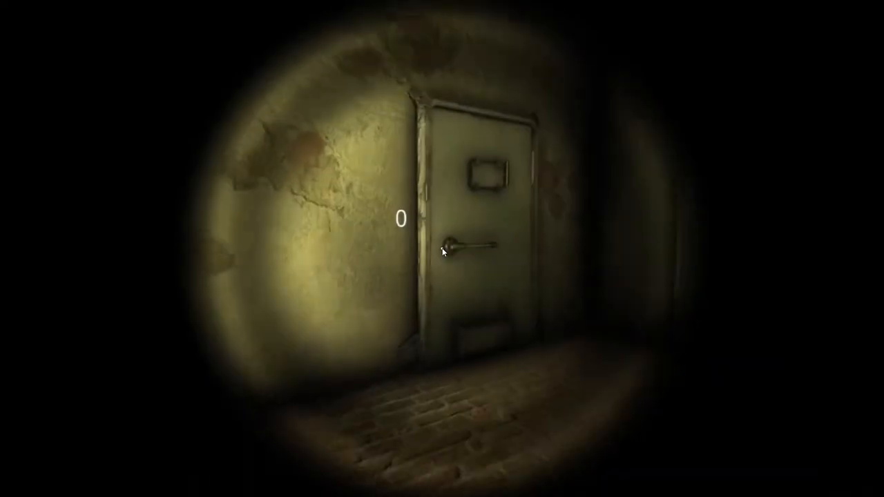
{"action": "left_click", "coordinate": [463, 249]}
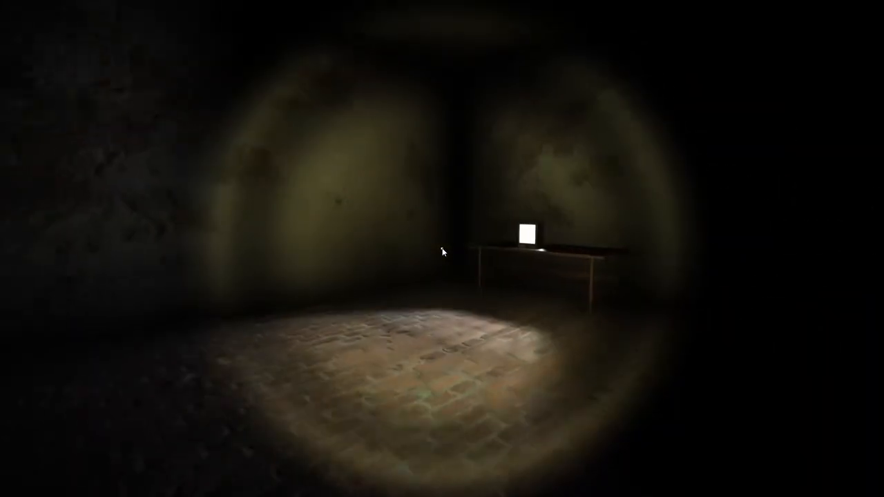
{"action": "mouse_move", "coordinate": [442, 252]}
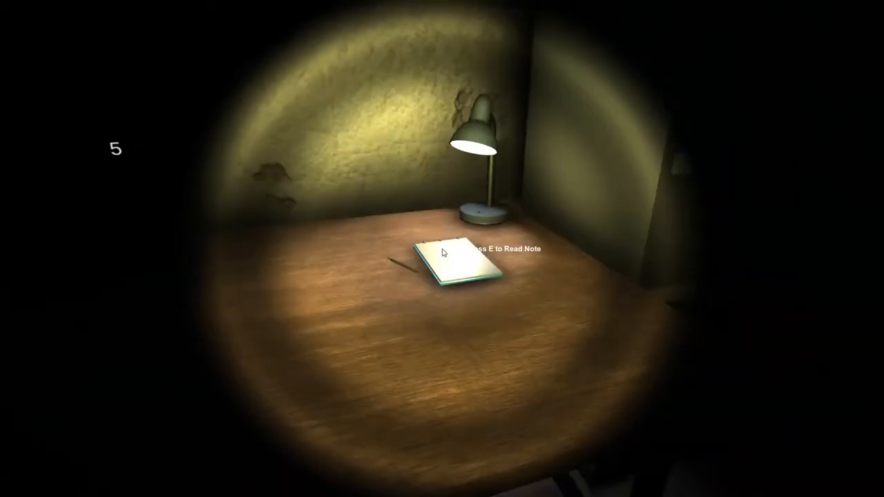
{"action": "key", "text": "e"}
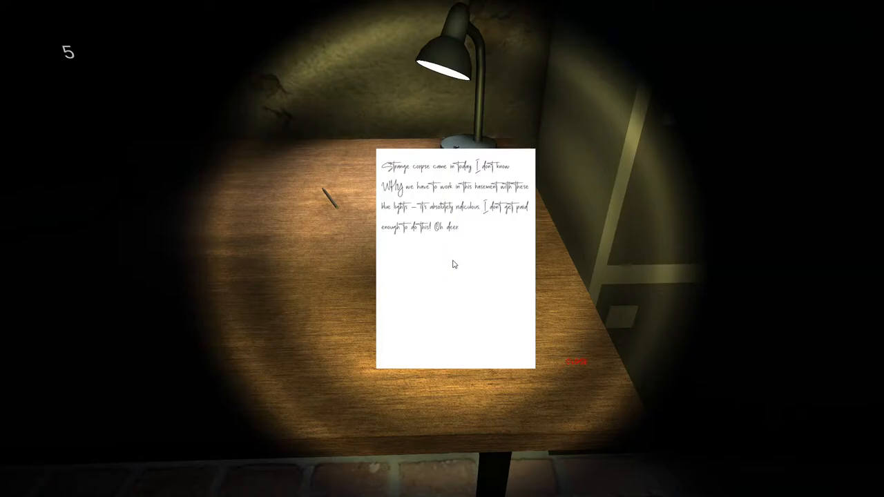
{"action": "left_click", "coordinate": [576, 362]}
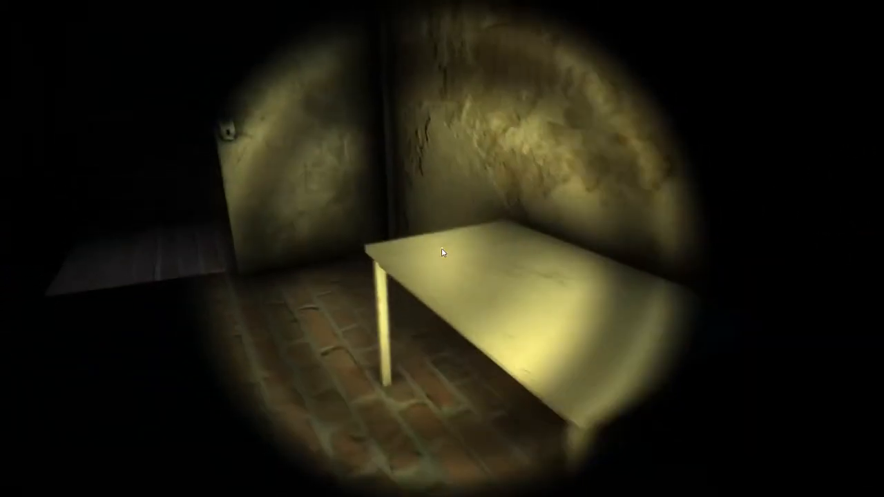
{"action": "mouse_move", "coordinate": [443, 252]}
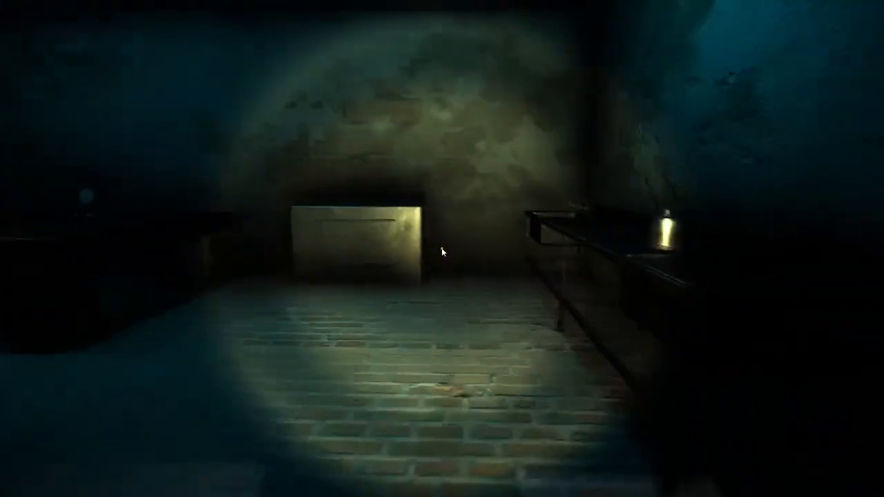
{"action": "mouse_move", "coordinate": [442, 252]}
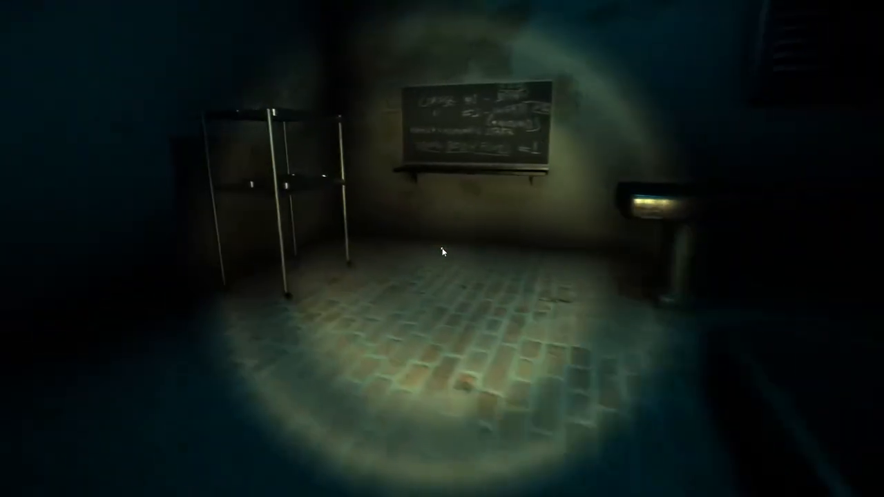
{"action": "mouse_move", "coordinate": [442, 252]}
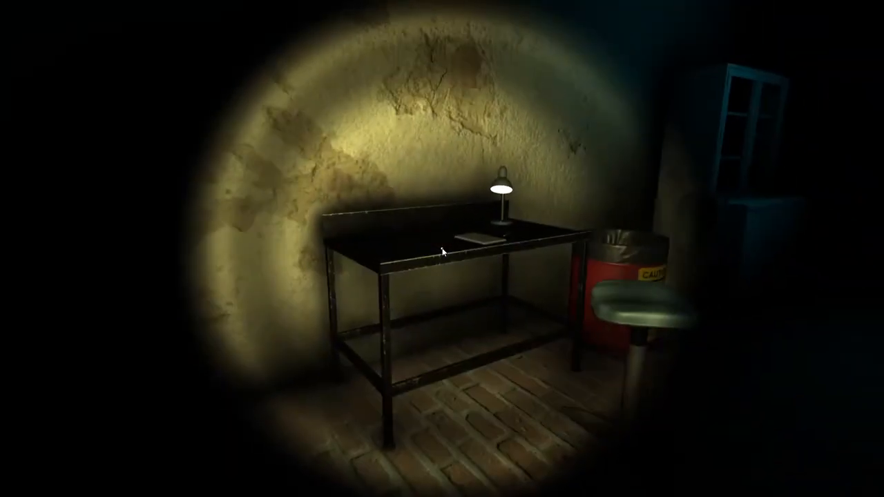
{"action": "mouse_move", "coordinate": [442, 252]}
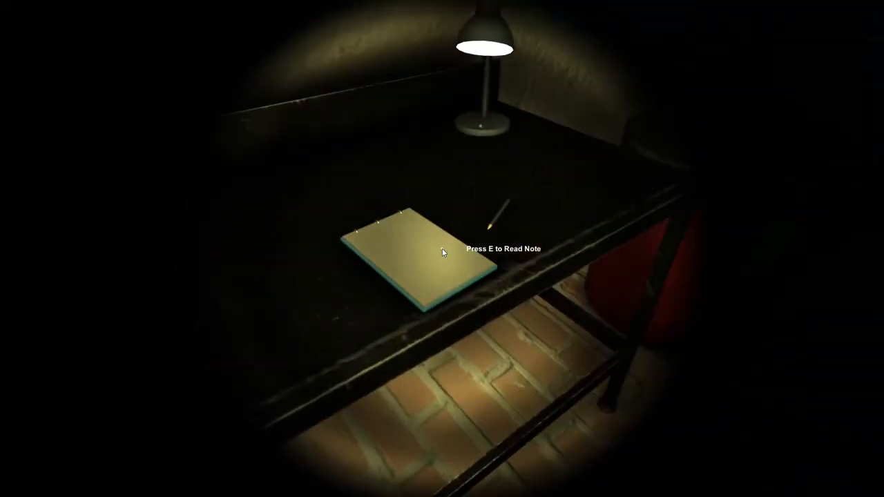
{"action": "key", "text": "e"}
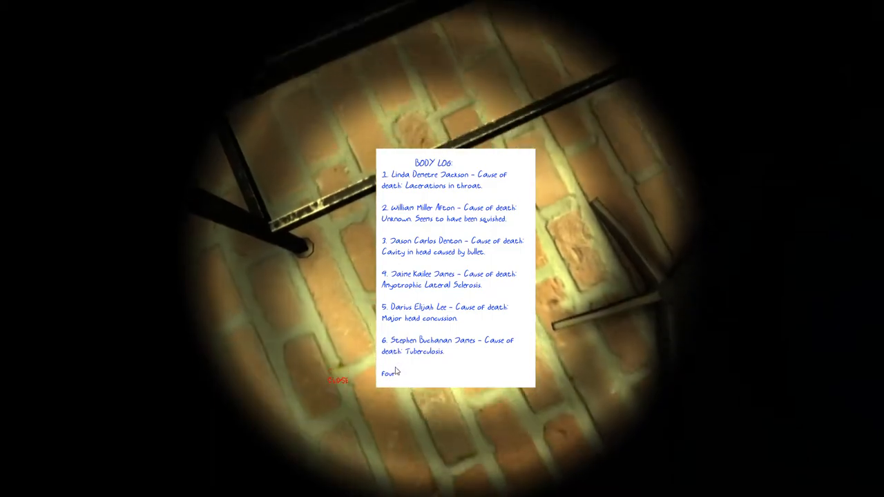
{"action": "left_click", "coordinate": [338, 381]}
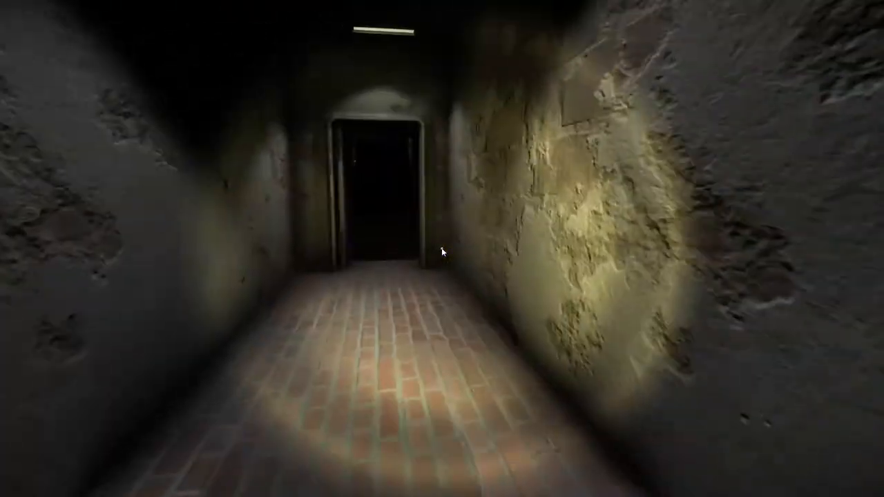
{"action": "key", "text": "w"}
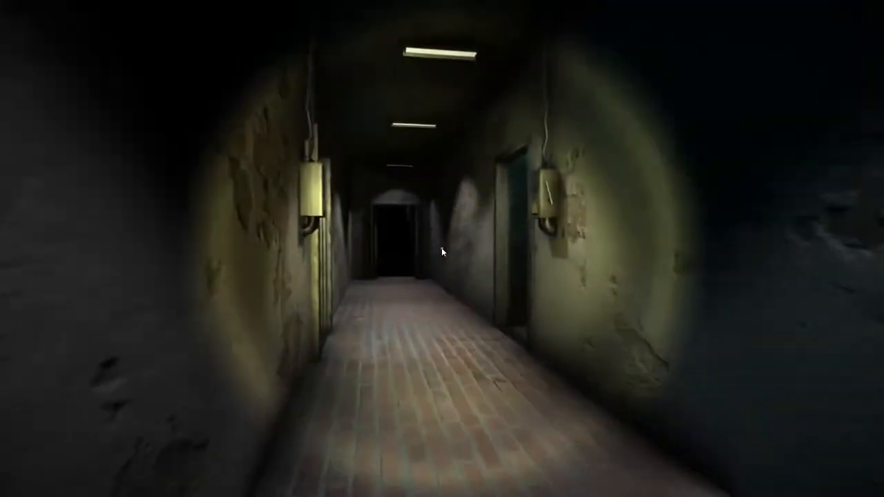